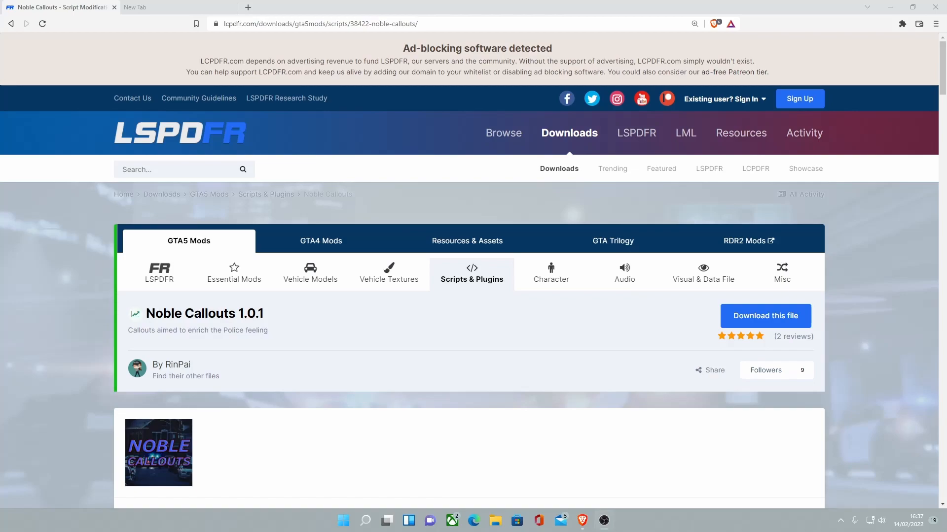
Read the Noble Callouts 1.0.1 description and reveal the hidden Work in Progress callouts
{"action": "scroll", "scroll_direction": "down", "scroll_amount": 3}
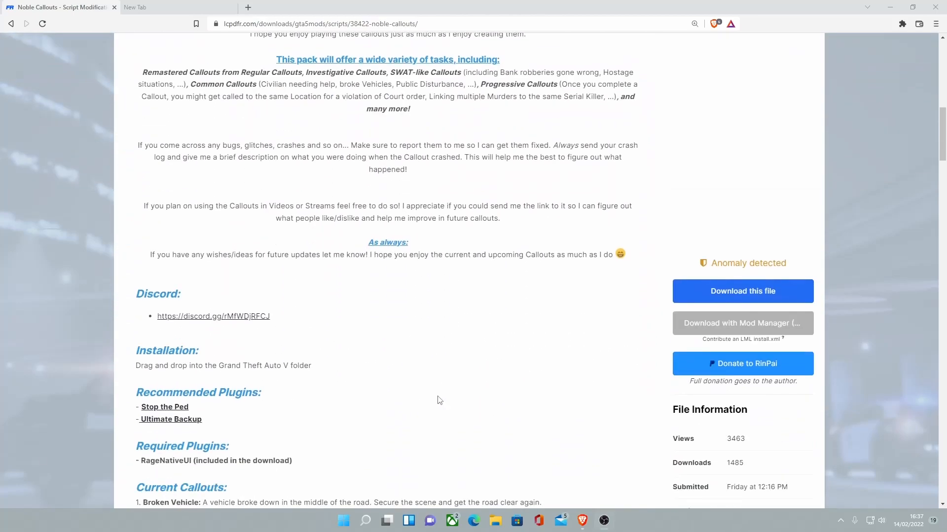
{"action": "scroll", "scroll_direction": "down", "scroll_amount": 3}
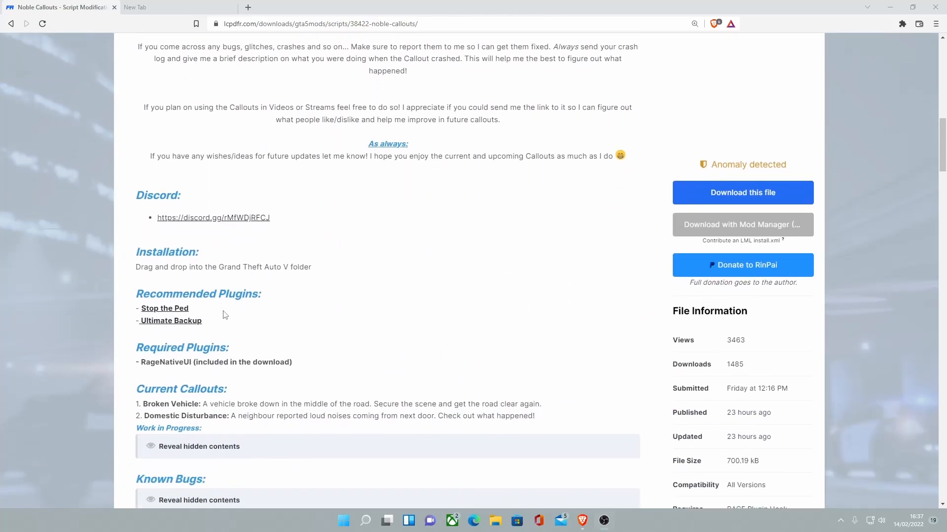
{"action": "scroll", "scroll_direction": "down", "scroll_amount": 3}
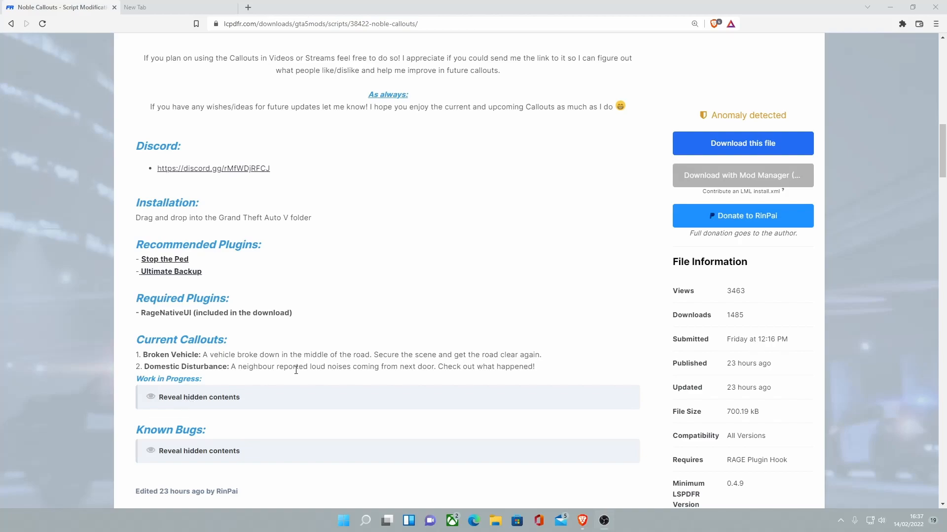
{"action": "left_click", "coordinate": [199, 397]}
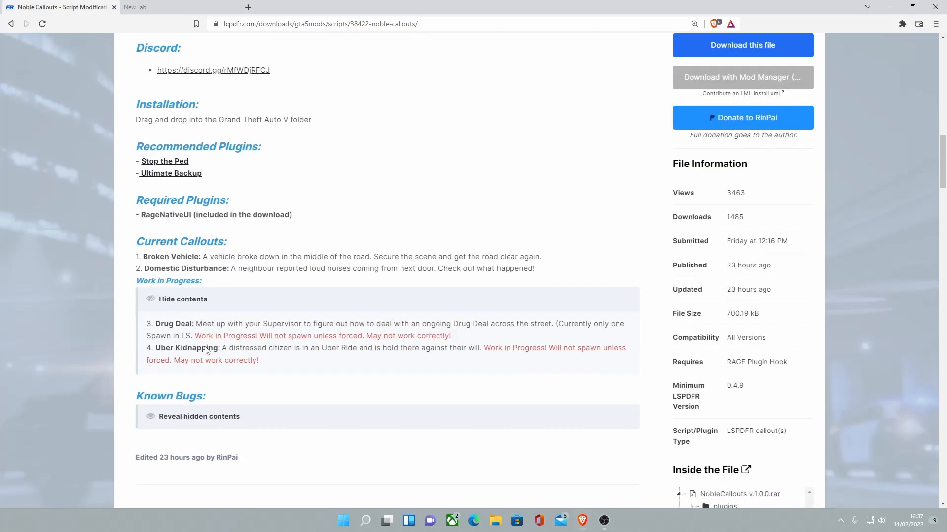
{"action": "scroll", "scroll_direction": "down", "scroll_amount": 3}
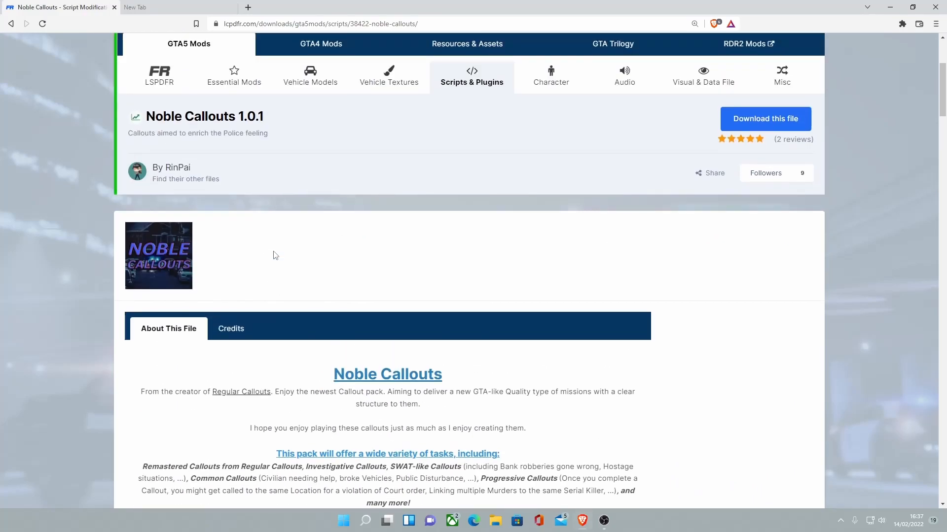
{"action": "scroll", "scroll_direction": "up", "scroll_amount": 3}
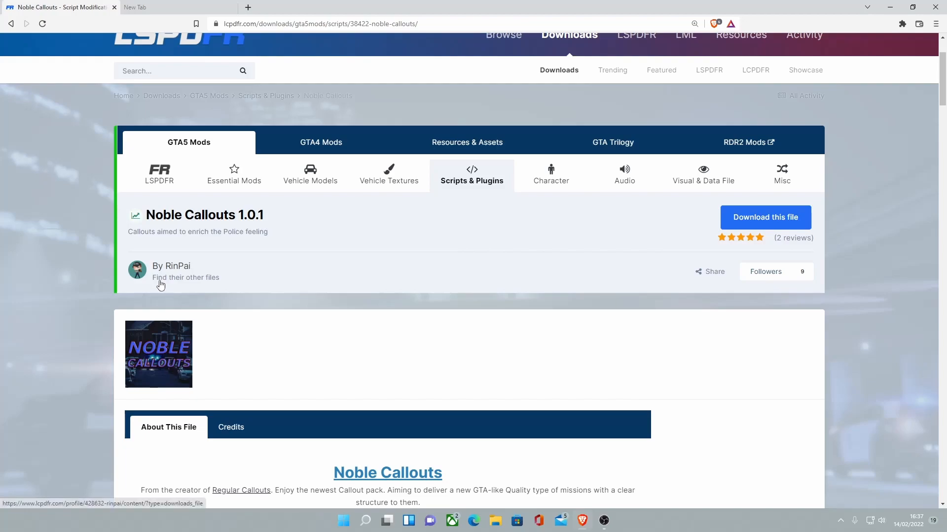
{"action": "scroll", "scroll_direction": "down", "scroll_amount": 3}
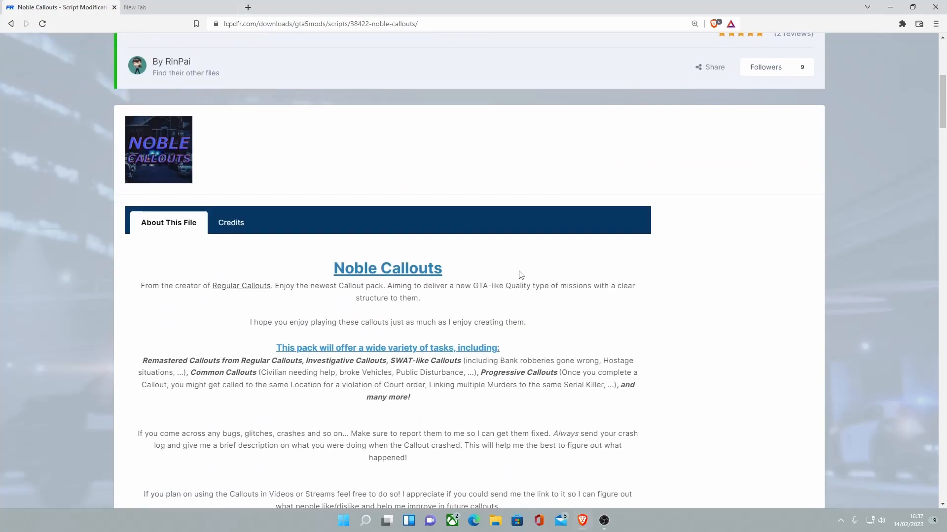
{"action": "scroll", "scroll_direction": "down", "scroll_amount": 3}
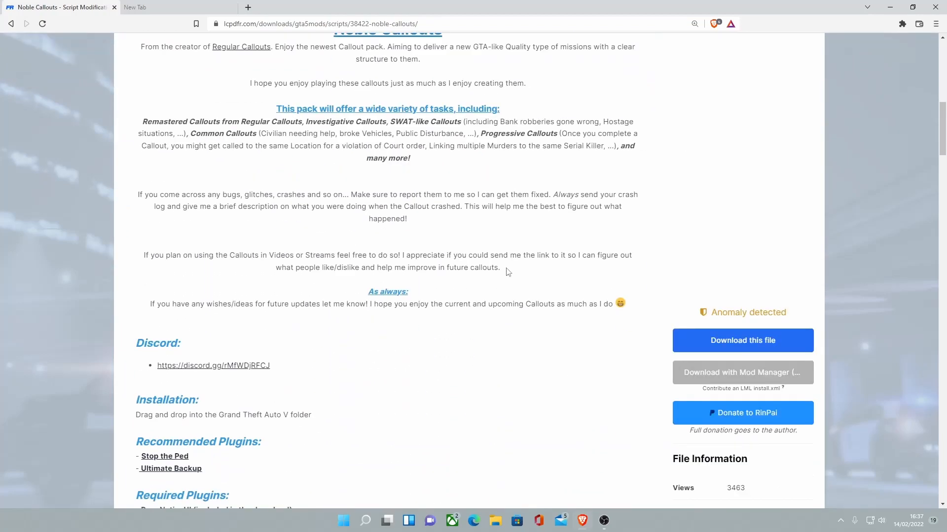
Download the NobleCallouts v.1.0.1.rar archive from the 'Download this file' popup
{"action": "left_click", "coordinate": [742, 341]}
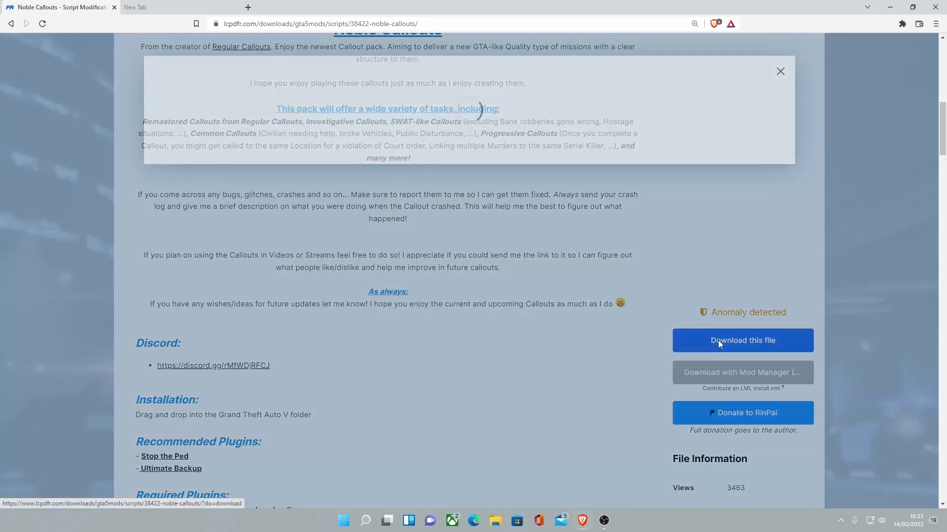
{"action": "left_click", "coordinate": [743, 341]}
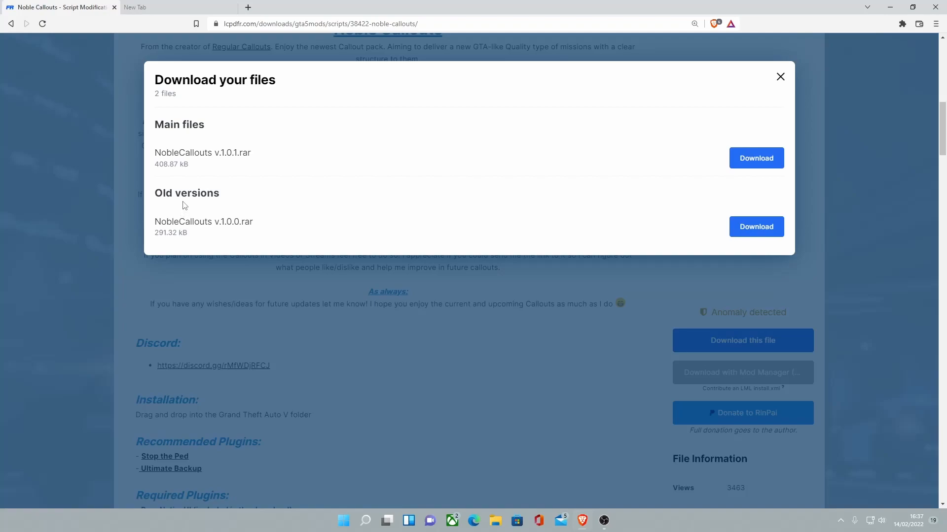
{"action": "left_click", "coordinate": [755, 157]}
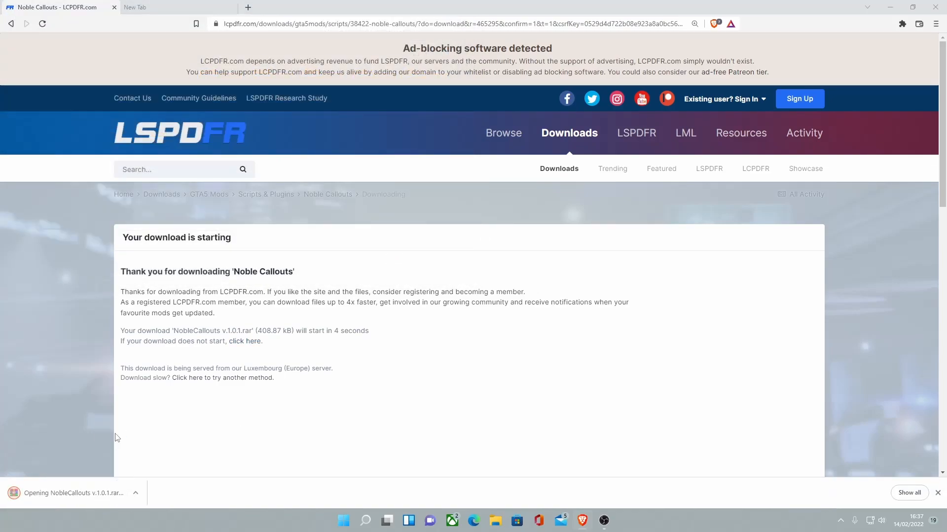
Dismiss WinRAR's 'Please purchase' reminder, minimize the browser, and launch File Explorer
{"action": "left_click", "coordinate": [74, 493]}
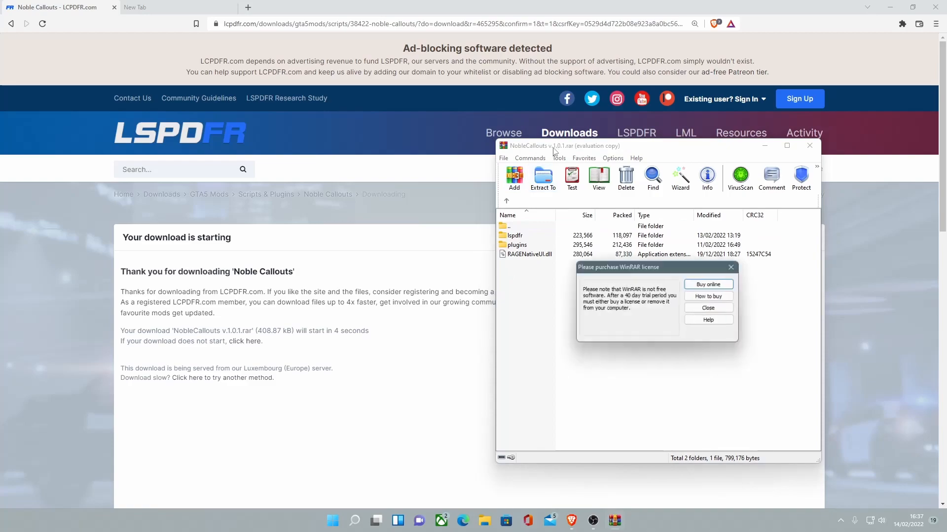
{"action": "left_click", "coordinate": [708, 308]}
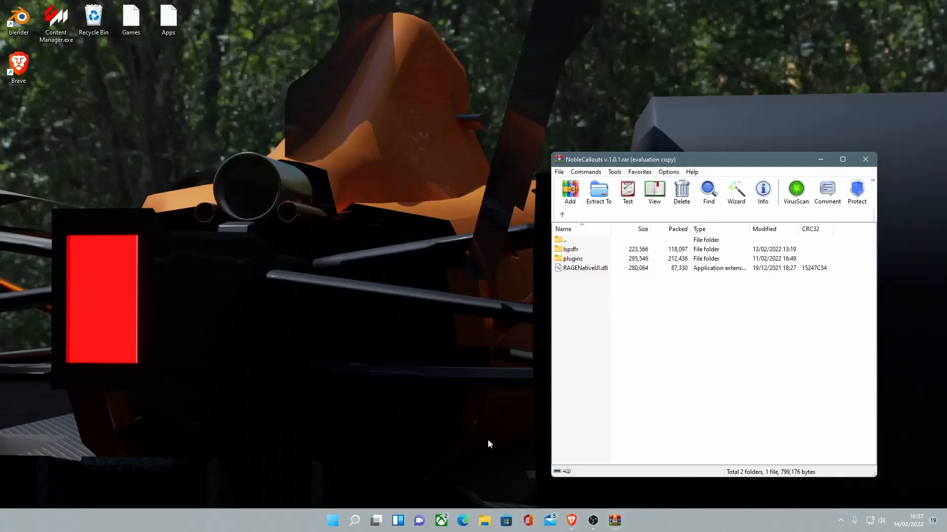
{"action": "left_click", "coordinate": [484, 521]}
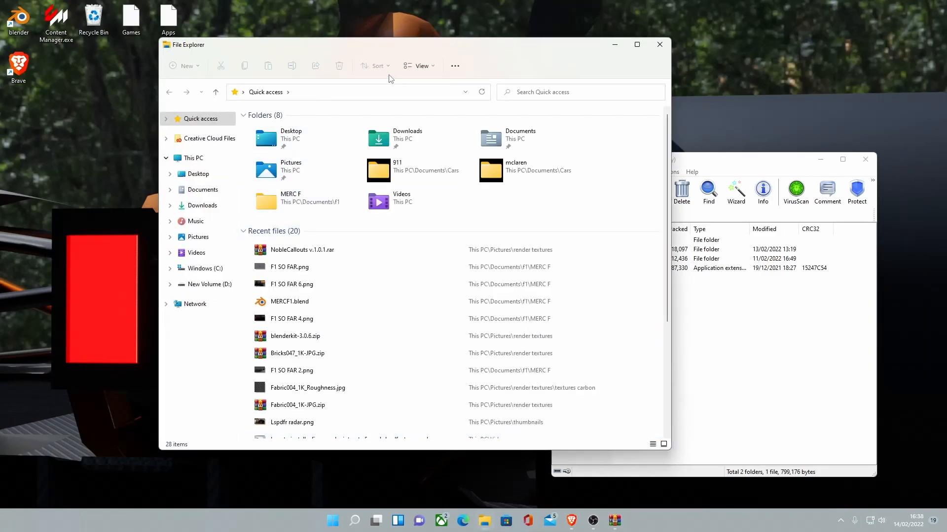
Browse to D:\SteamLibrary\steamapps\common\Grand Theft Auto V after checking Program Files (x86) on C
{"action": "left_click_drag", "start_coordinate": [391, 44], "coordinate": [291, 64]}
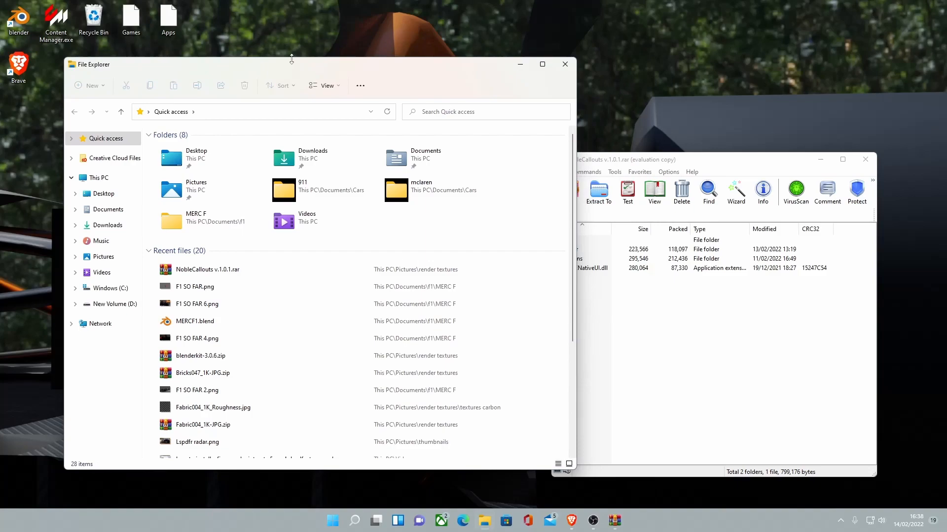
{"action": "mouse_move", "coordinate": [373, 75]}
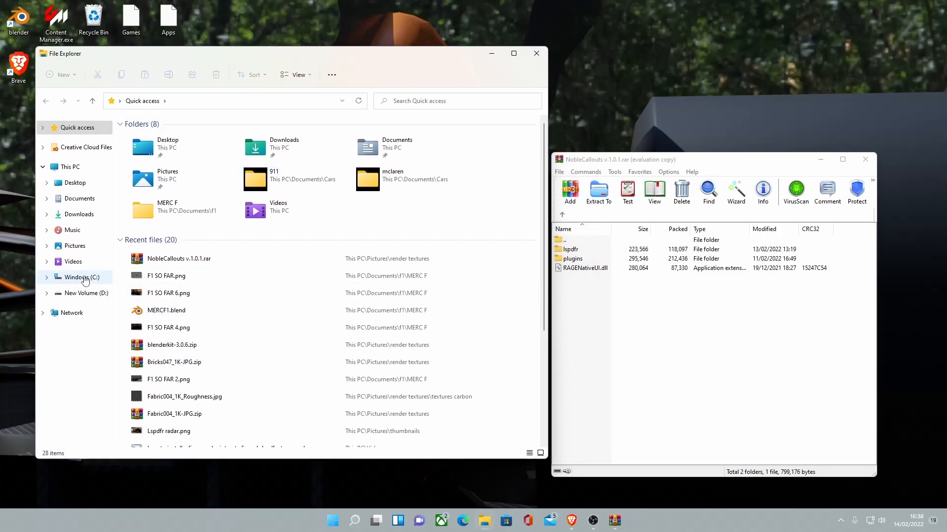
{"action": "left_click", "coordinate": [82, 278]}
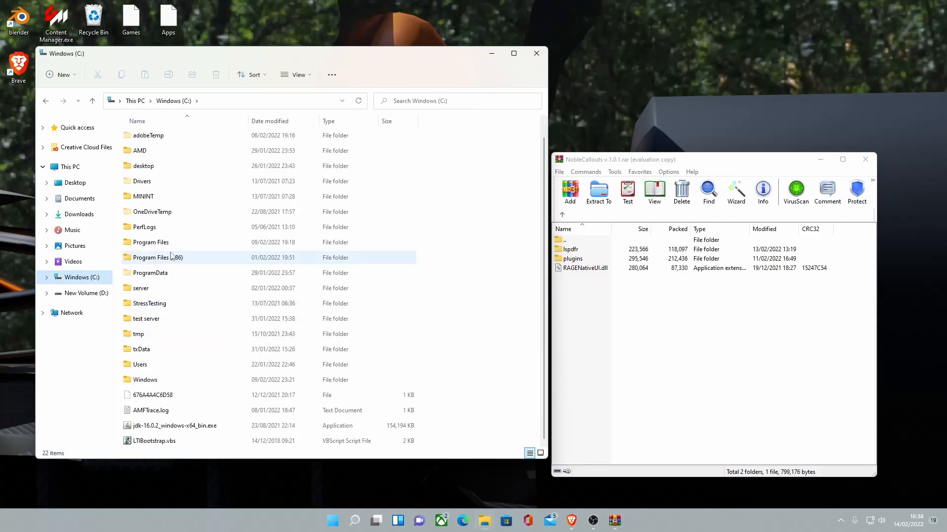
{"action": "double_click", "coordinate": [158, 257]}
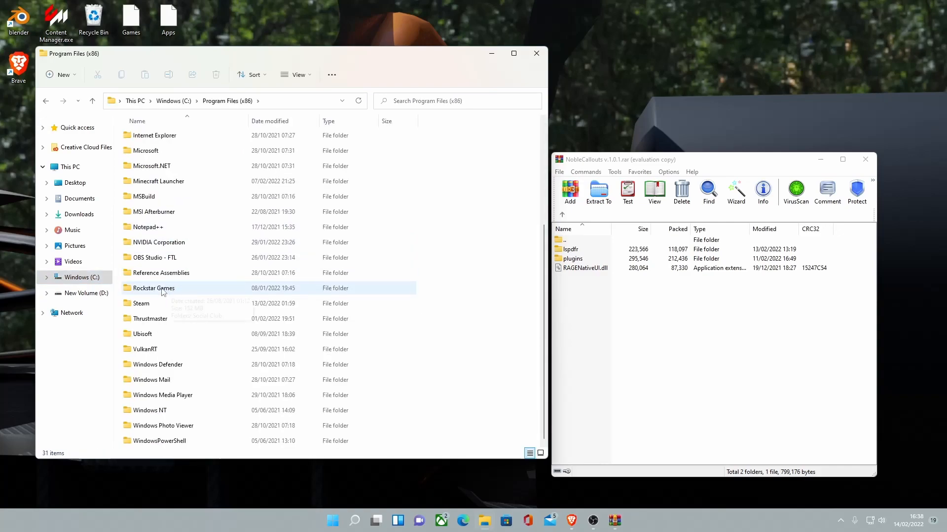
{"action": "double_click", "coordinate": [141, 303]}
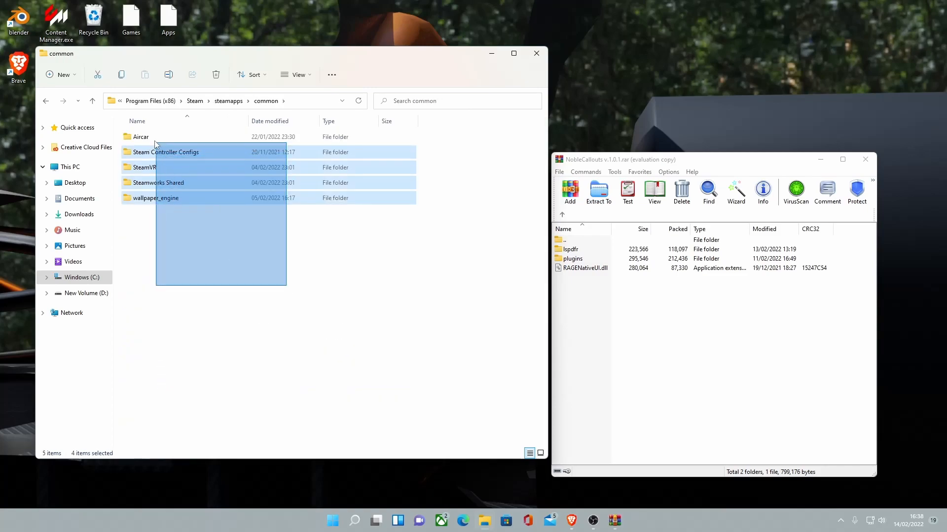
{"action": "left_click", "coordinate": [85, 293]}
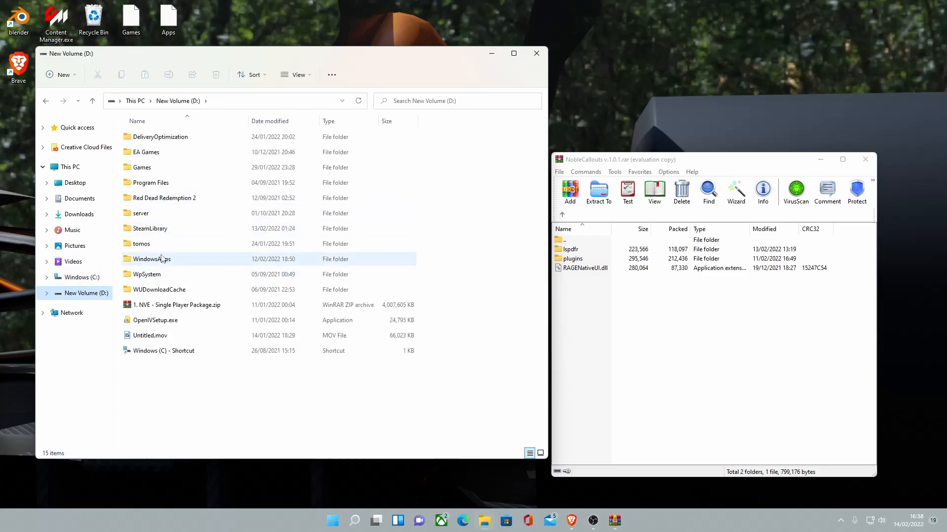
{"action": "double_click", "coordinate": [149, 229]}
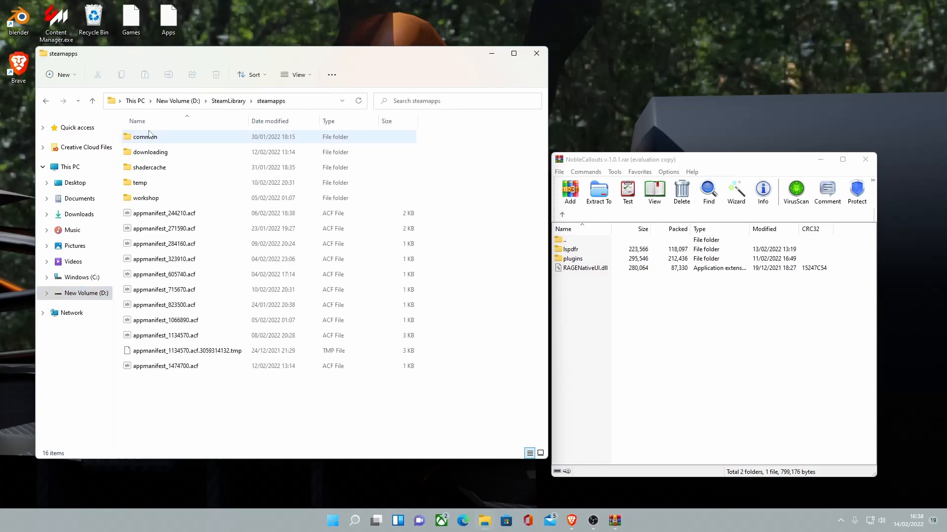
{"action": "double_click", "coordinate": [146, 137]}
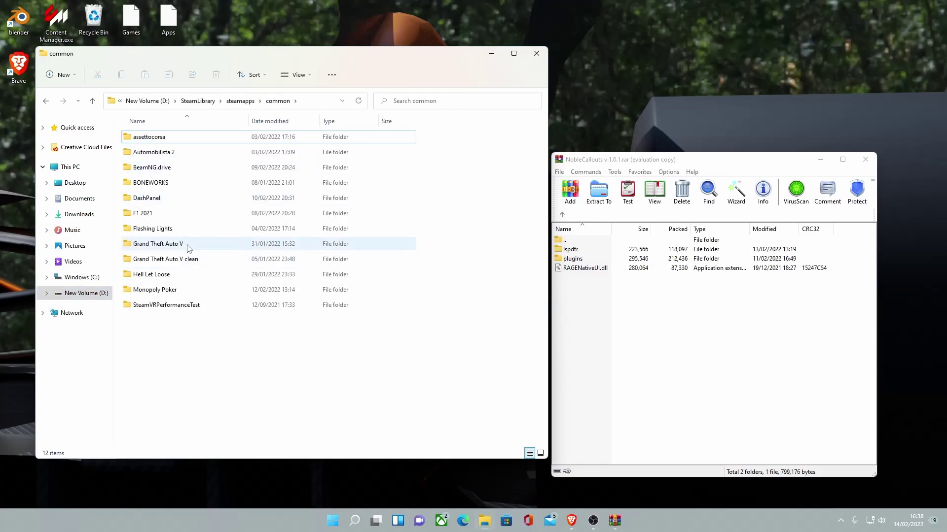
{"action": "double_click", "coordinate": [157, 244]}
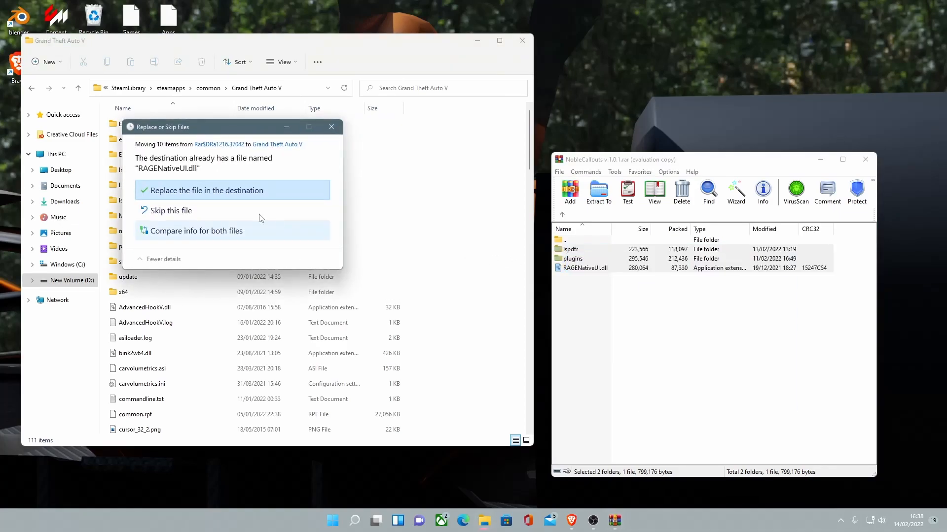
{"action": "mouse_move", "coordinate": [276, 225]}
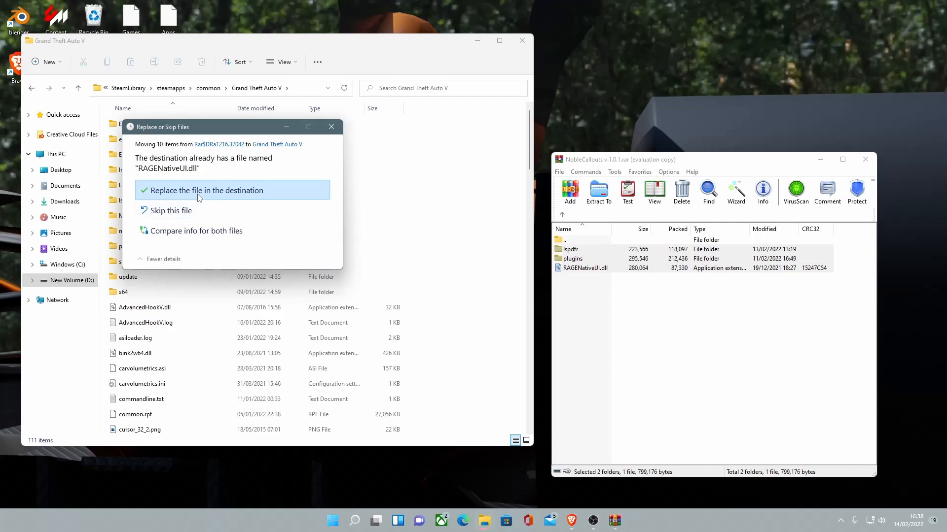
Overwrite RAGENativeUI.dll with the mod's copy and enter the game's plugins folder
{"action": "left_click", "coordinate": [206, 191]}
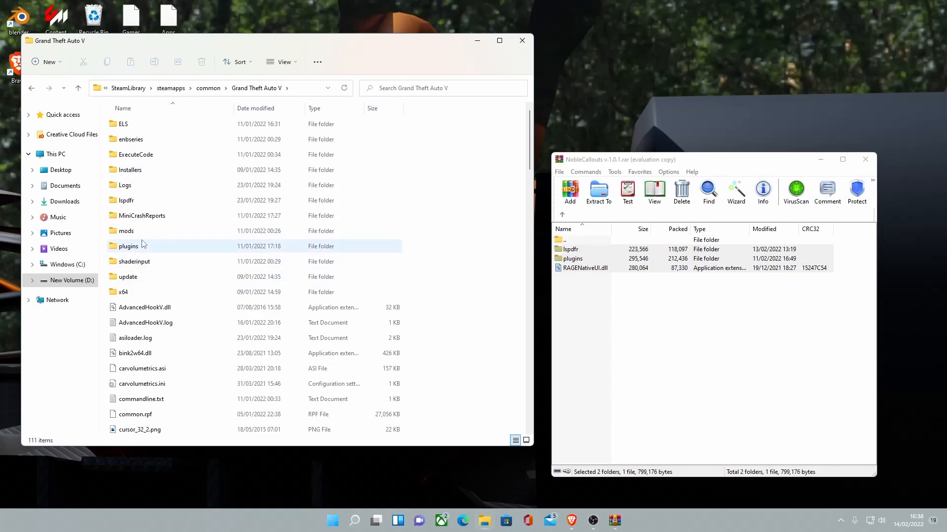
{"action": "double_click", "coordinate": [129, 246]}
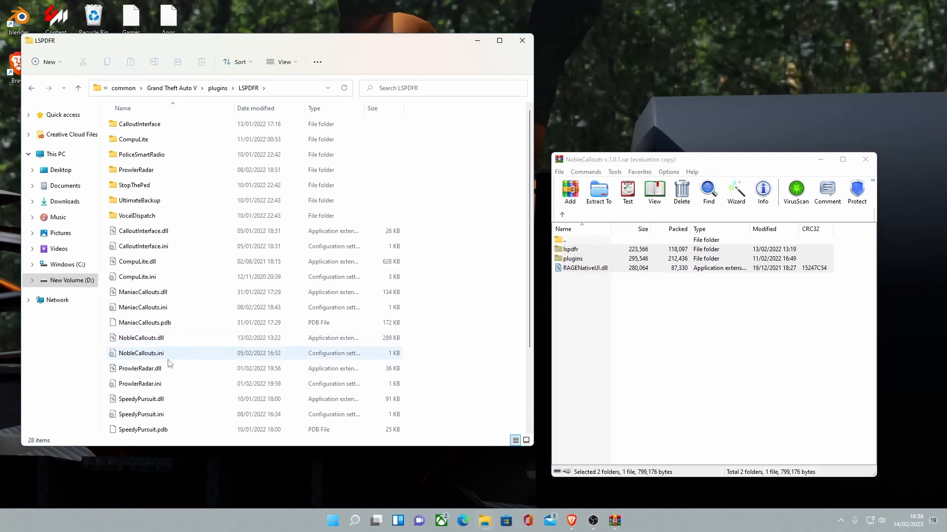
Open NobleCallouts.ini in Notepad using Open with
{"action": "left_click", "coordinate": [141, 353]}
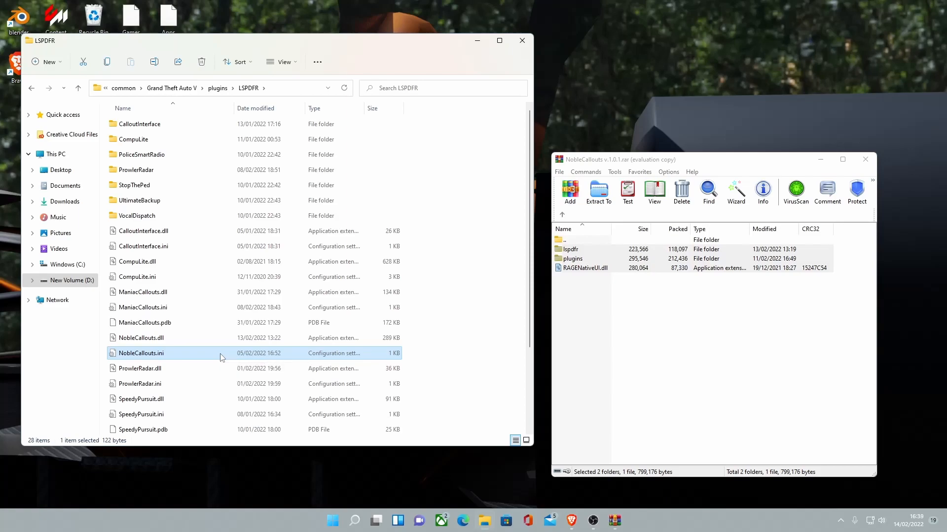
{"action": "right_click", "coordinate": [141, 353]}
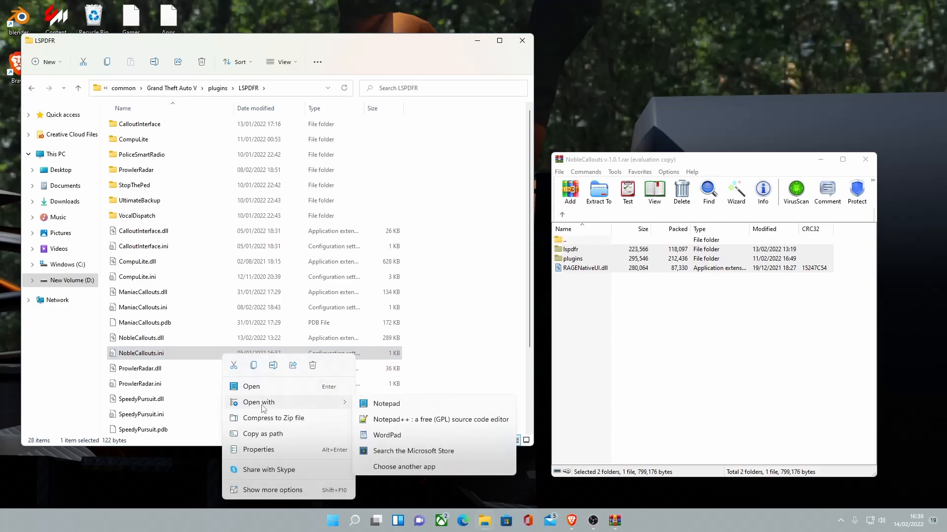
{"action": "mouse_move", "coordinate": [381, 405]}
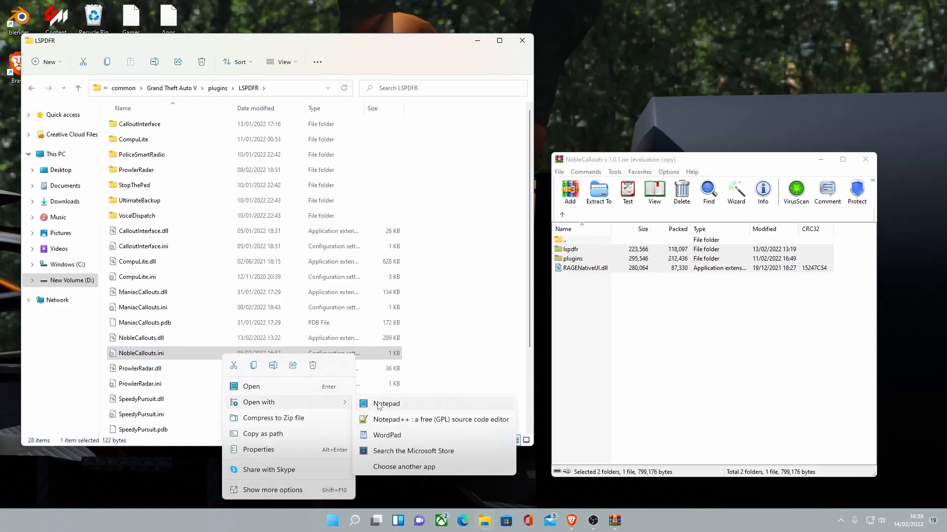
{"action": "left_click", "coordinate": [386, 404]}
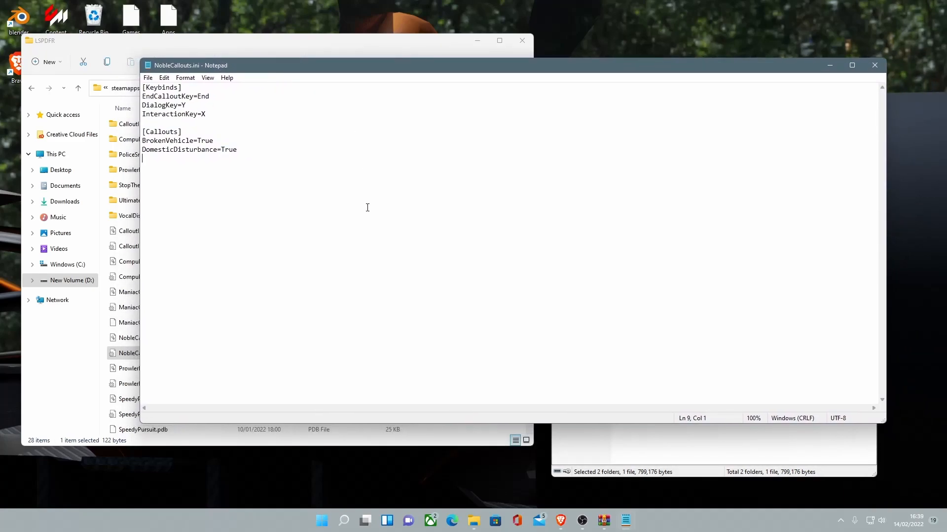
{"action": "mouse_move", "coordinate": [874, 65]}
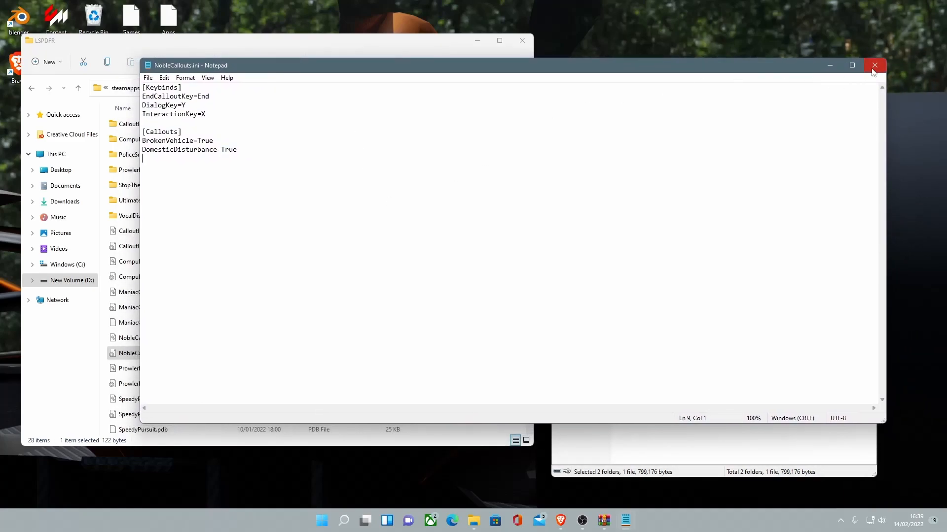
{"action": "mouse_move", "coordinate": [874, 72]}
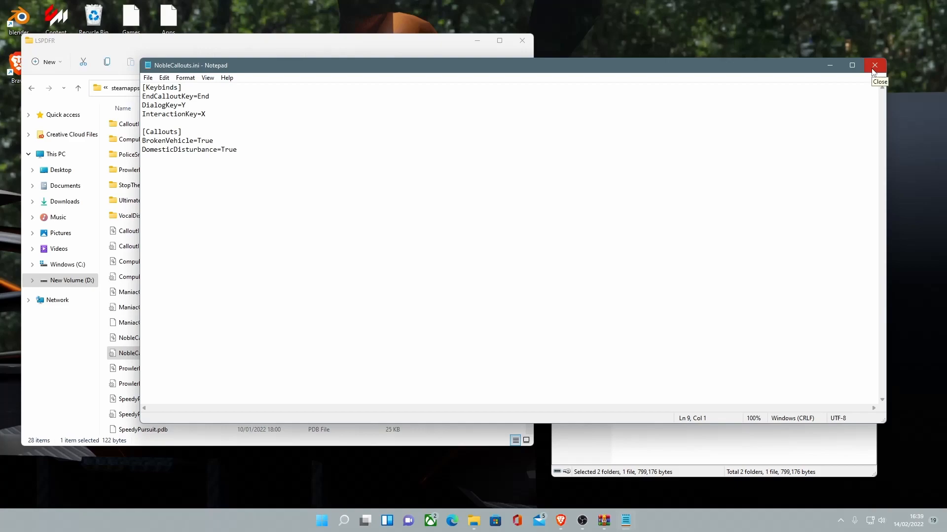